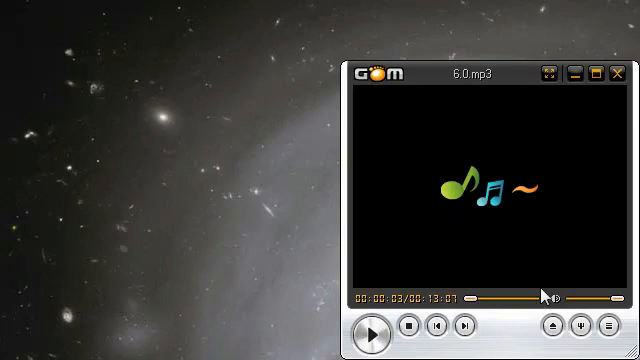
pyautogui.moveTo(490, 125)
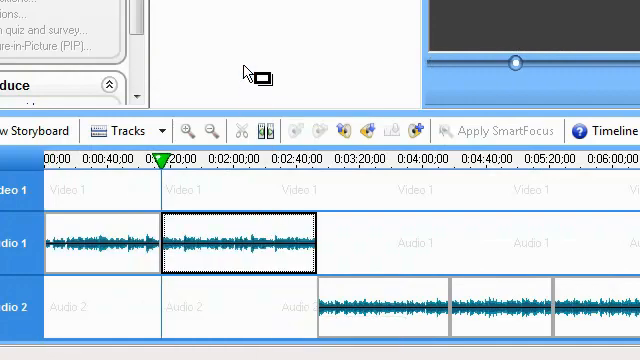
pyautogui.moveTo(245, 258)
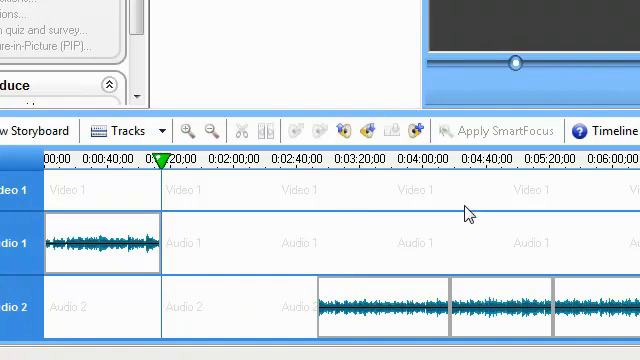
pyautogui.moveTo(527, 53)
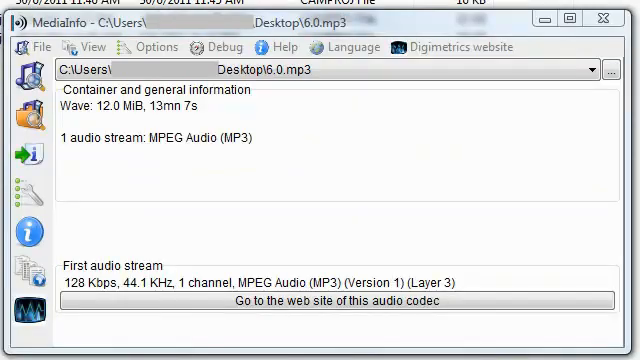
pyautogui.moveTo(424, 245)
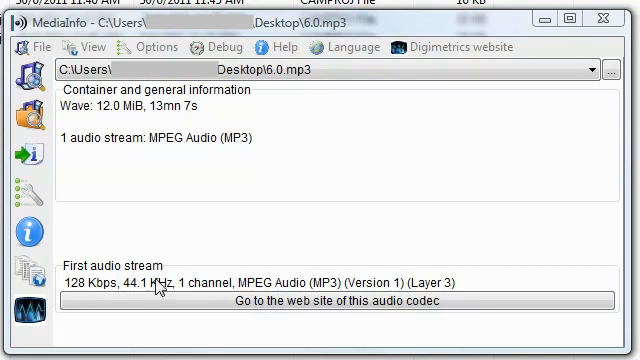
pyautogui.moveTo(170, 285)
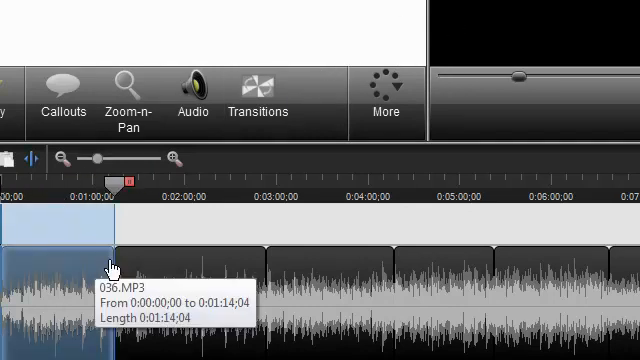
# Choose Export audio as for the selected 0:00–1:14 range of the 036.MP3 clip
pyautogui.rightClick(110, 270)
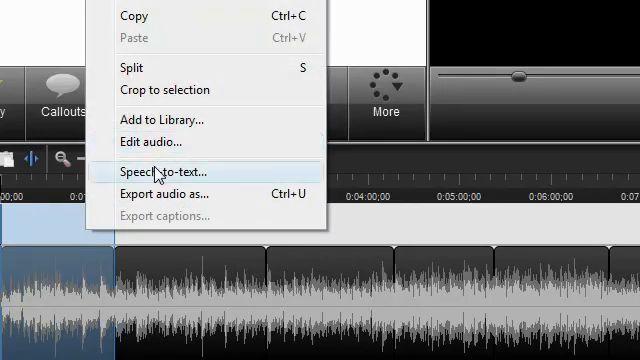
pyautogui.click(175, 193)
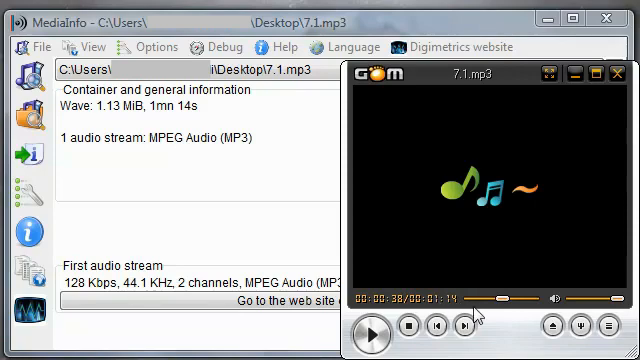
pyautogui.moveTo(303, 175)
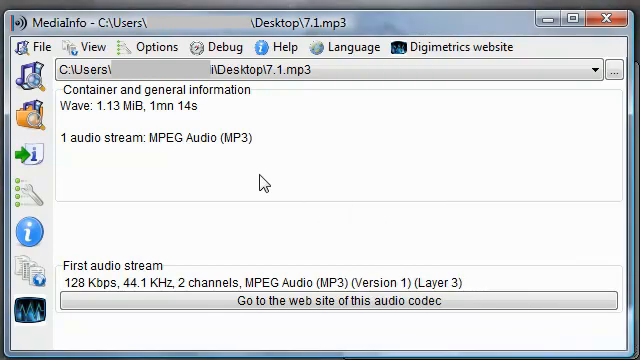
pyautogui.moveTo(193, 293)
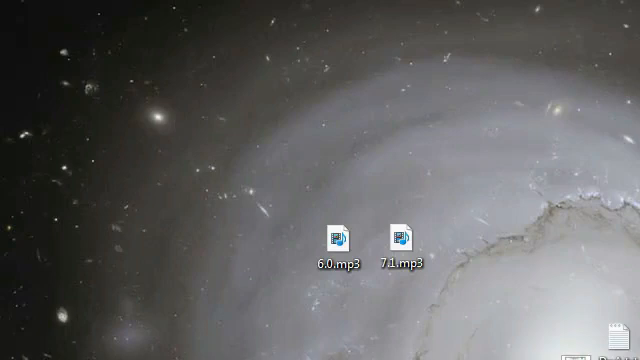
# Open 7.1.mp3 from the desktop in GOM Player for playback
pyautogui.click(403, 237)
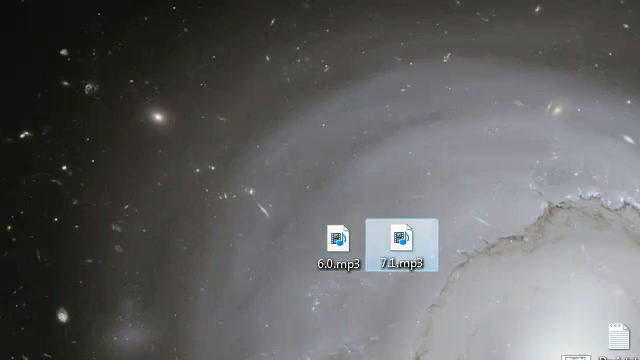
pyautogui.doubleClick(402, 236)
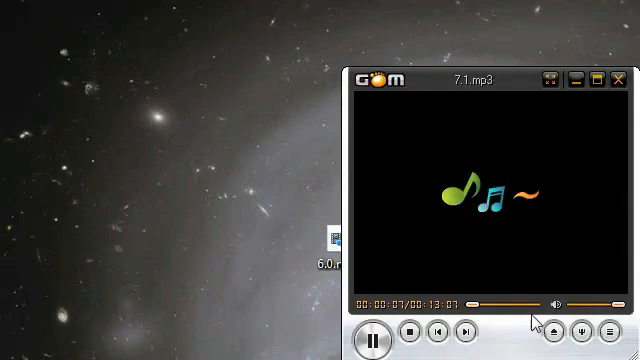